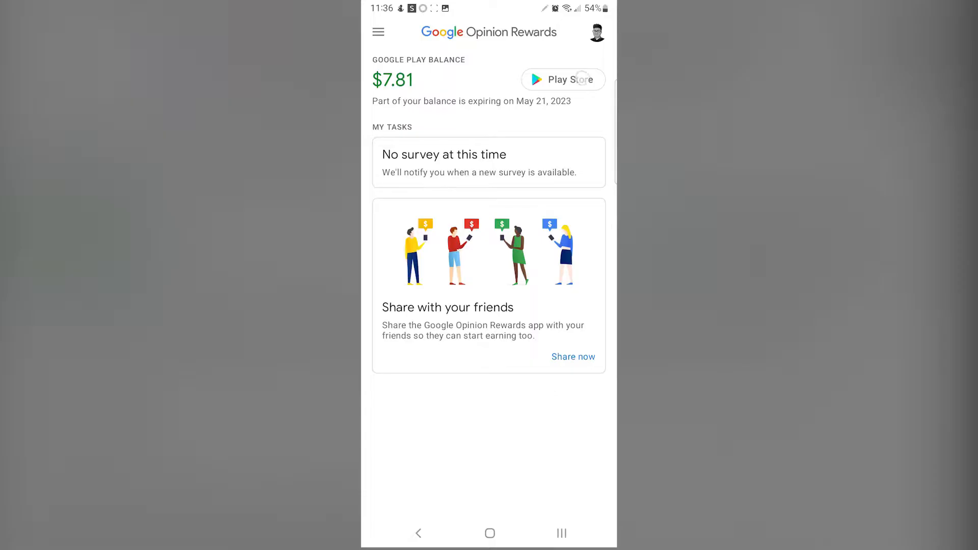
# - Leave the $7.81 Opinion Rewards balance screen for the Play Store
pyautogui.click(561, 79)
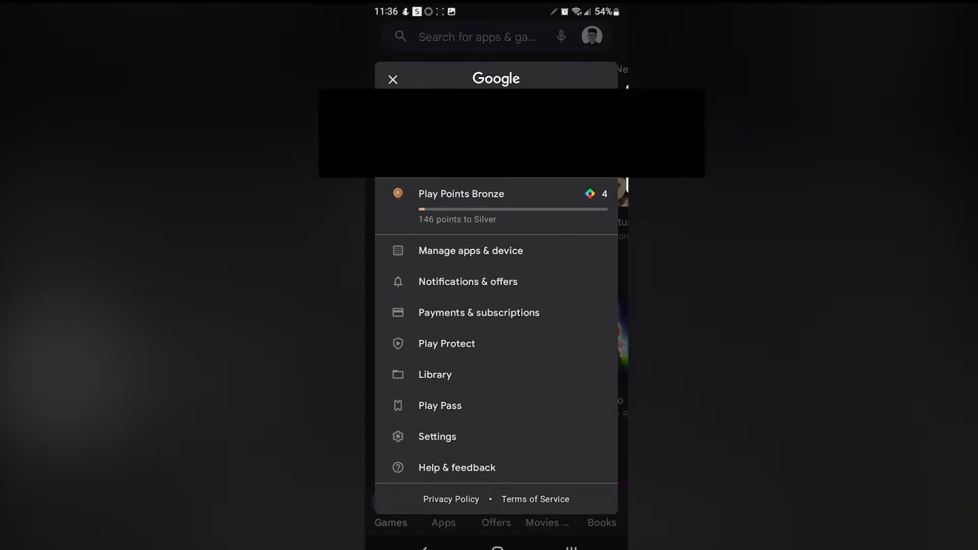
# - Open Payments & subscriptions to reach the Google Pay methods page showing $0.00
pyautogui.click(479, 314)
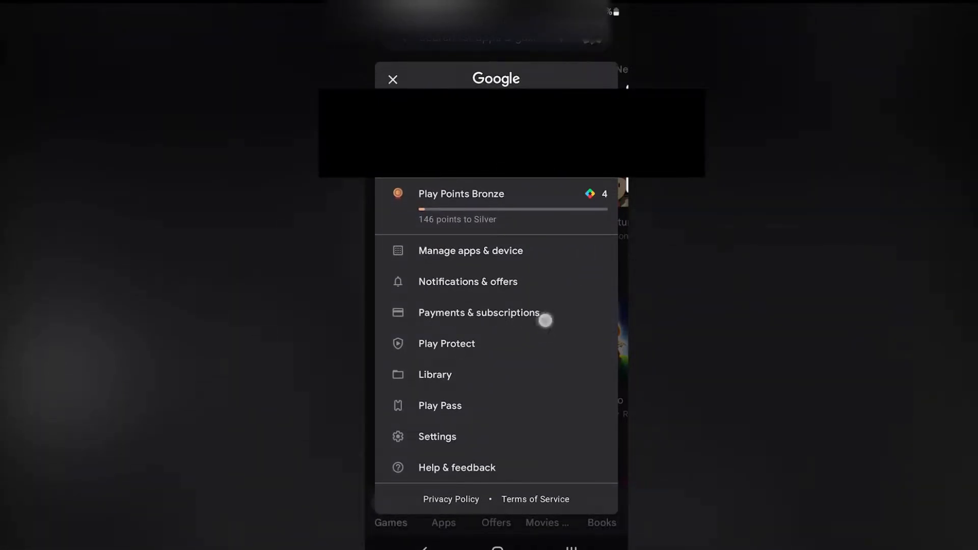
pyautogui.click(479, 312)
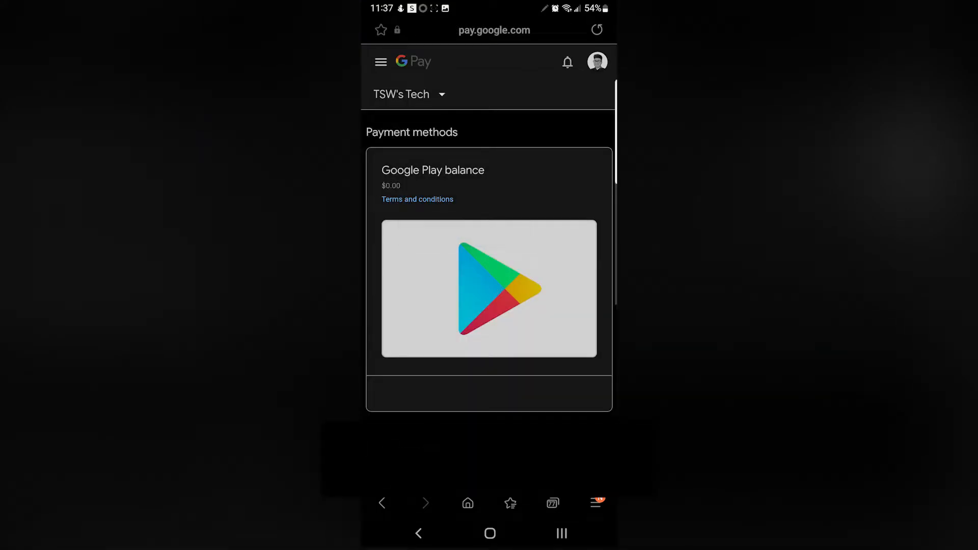
pyautogui.click(409, 94)
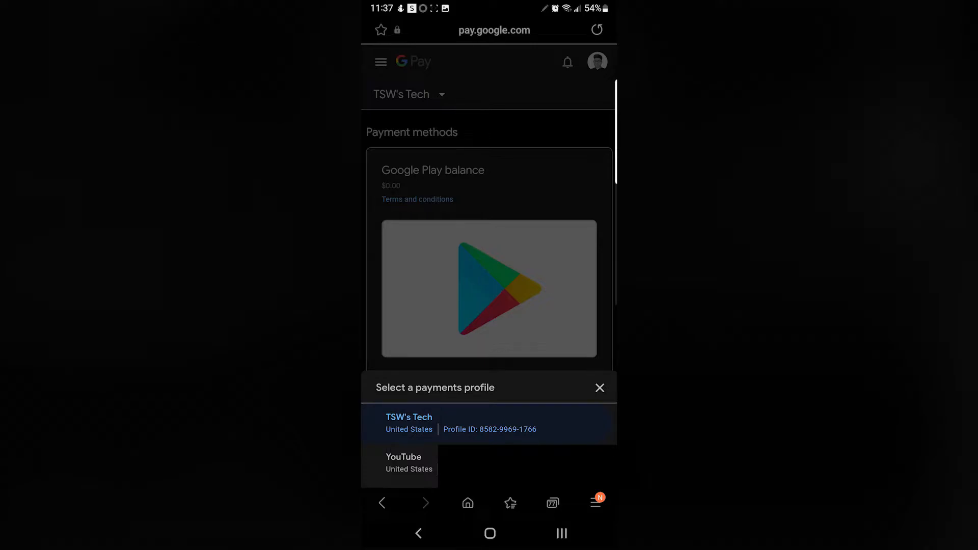
pyautogui.click(403, 462)
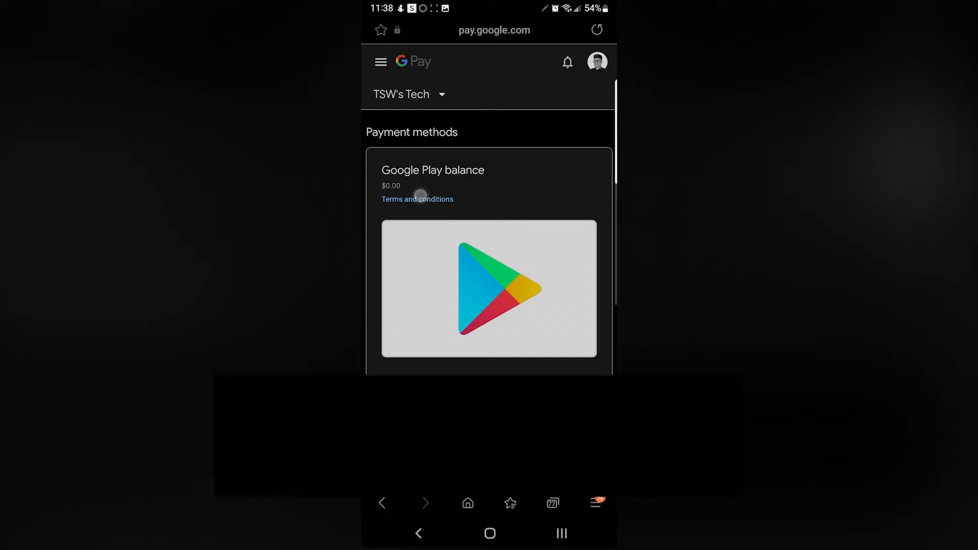
# - From the Google Pay menu's Settings, choose Close payments profile
pyautogui.click(380, 61)
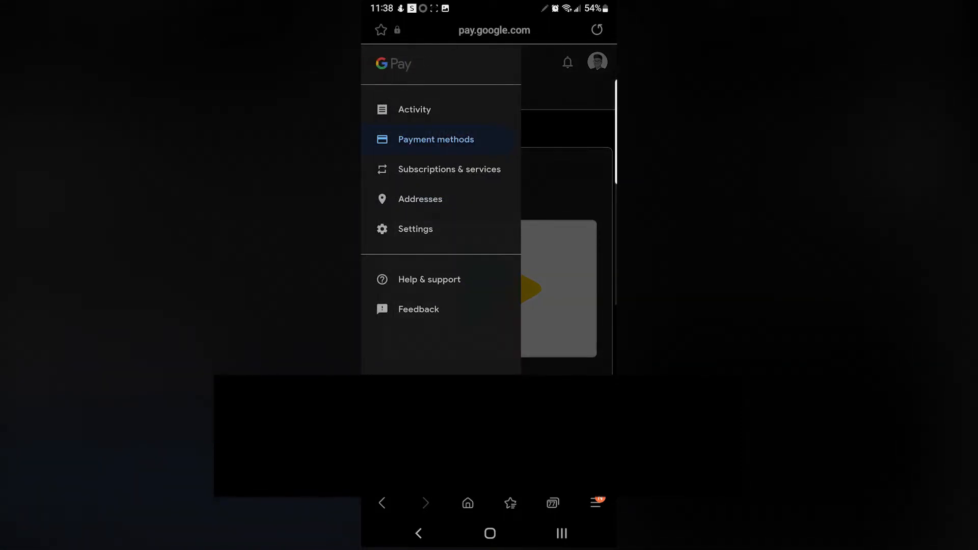
pyautogui.click(381, 61)
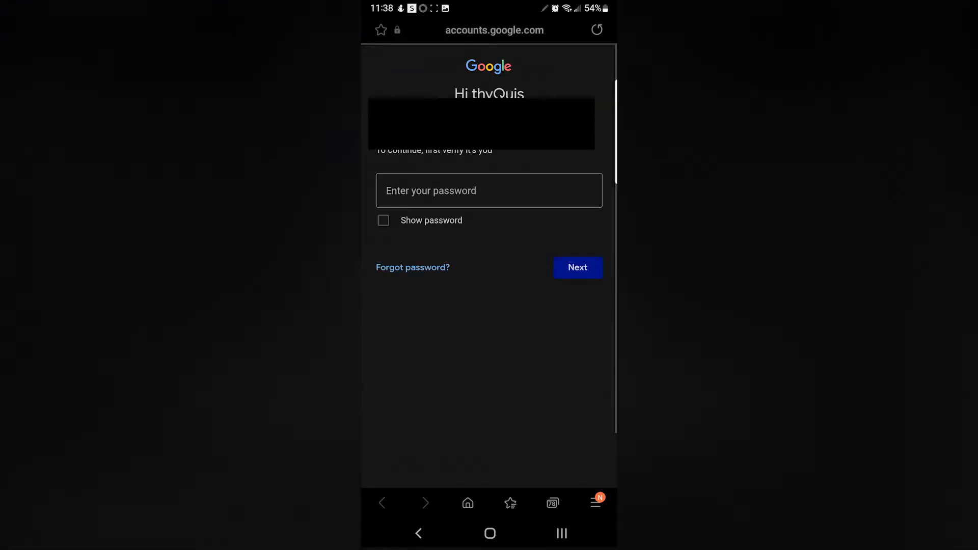
# - Enter and submit the account password to reach the closing-profile notice
pyautogui.click(489, 190)
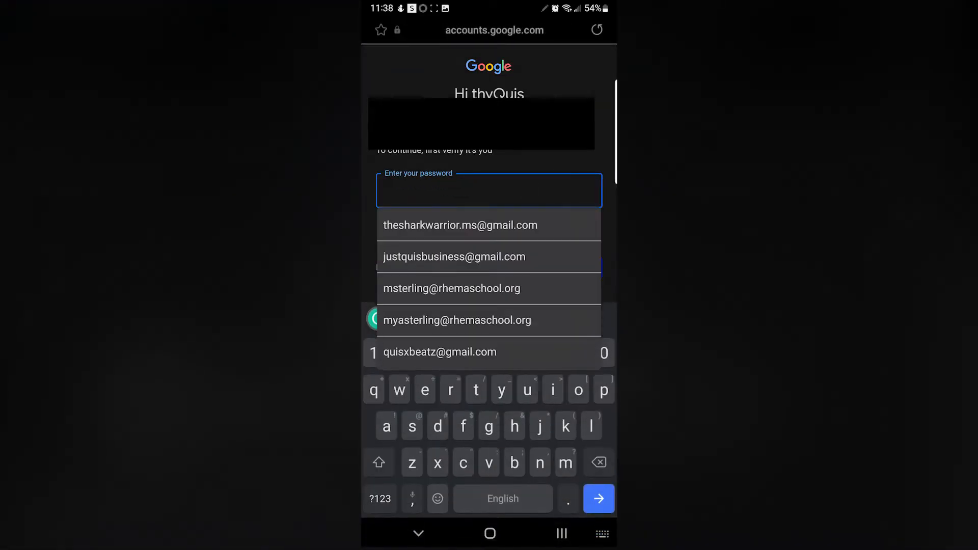
pyautogui.click(488, 190)
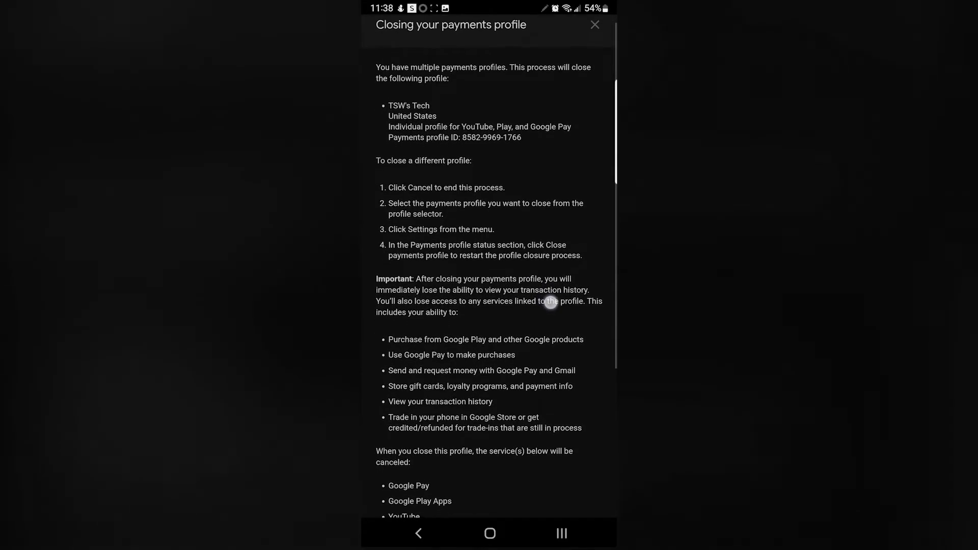
# - Pick a closing reason and confirm closing the TSW's Tech payments profile
pyautogui.scroll(-3)
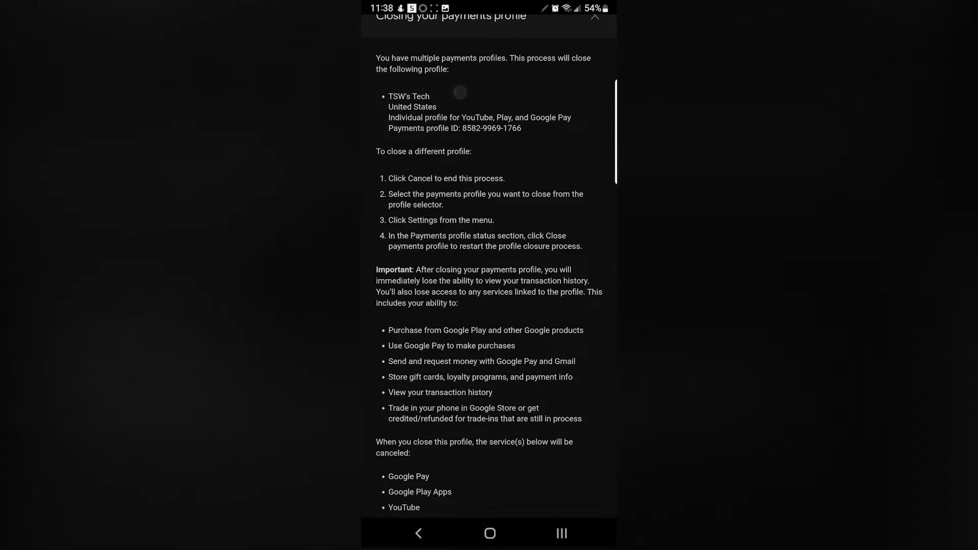
pyautogui.scroll(-3)
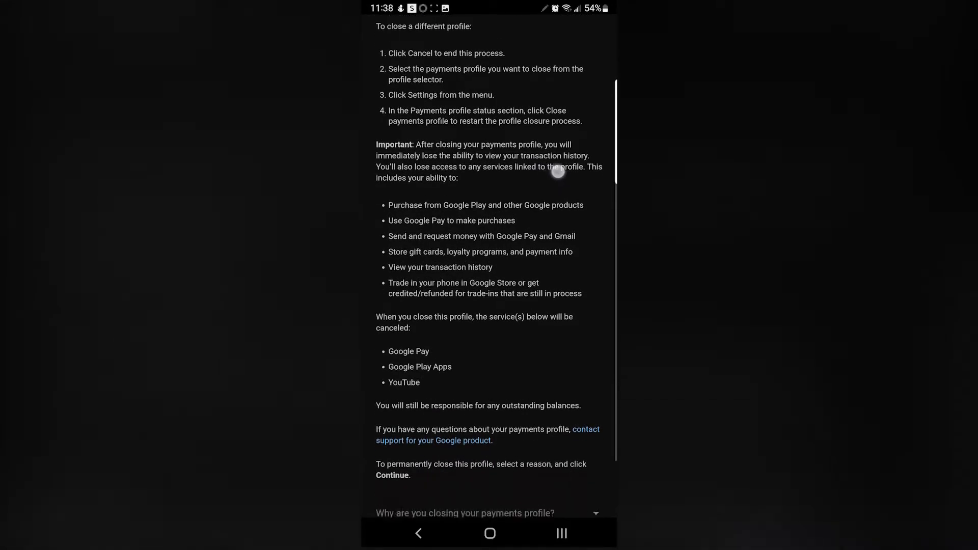
pyautogui.scroll(-3)
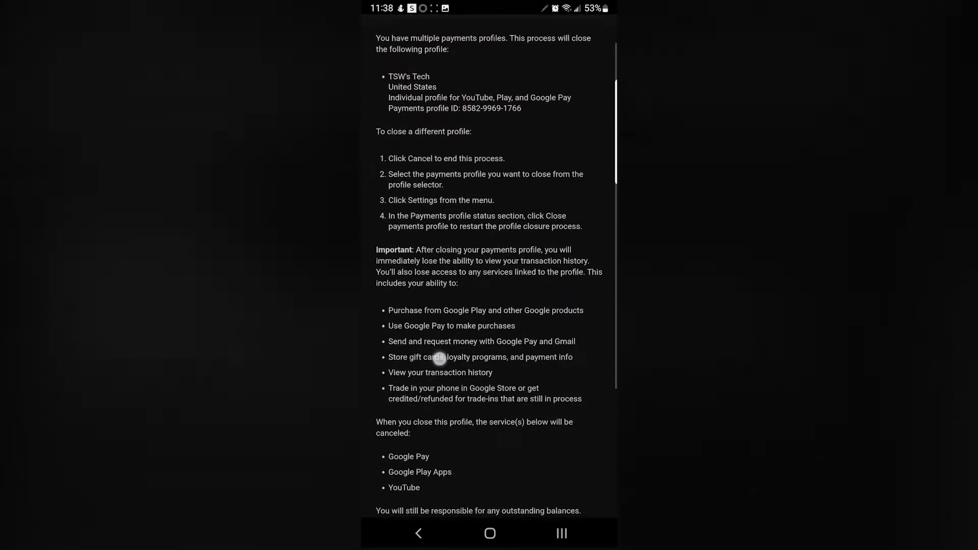
pyautogui.scroll(-3)
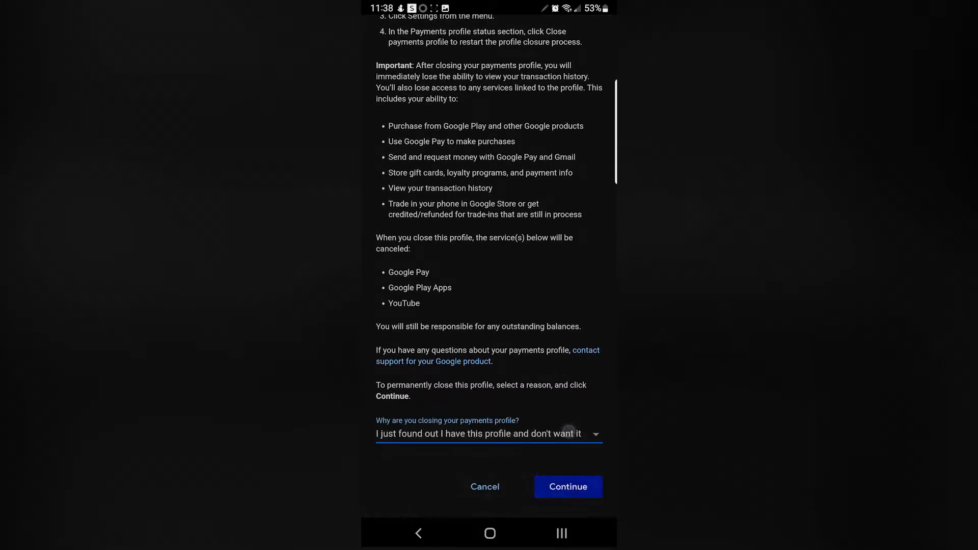
pyautogui.click(568, 486)
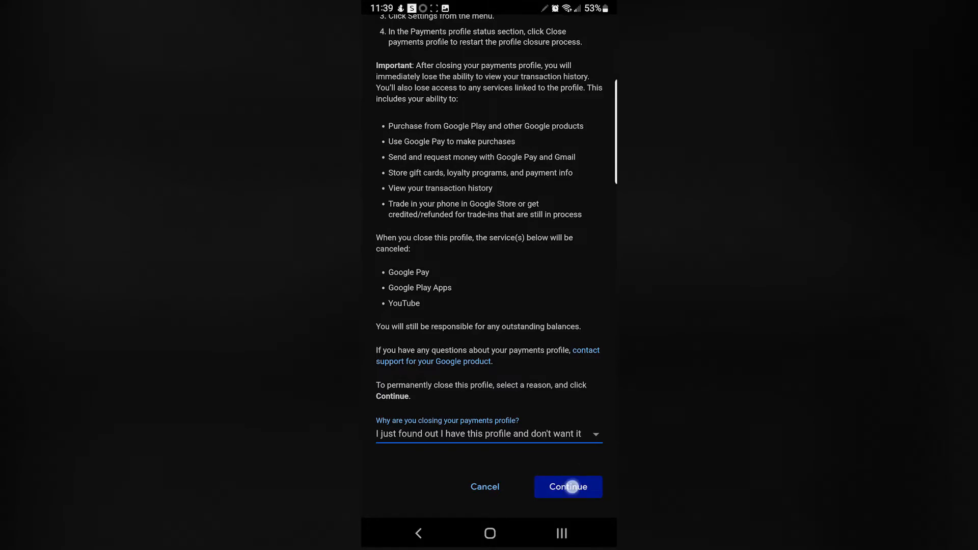
pyautogui.click(567, 487)
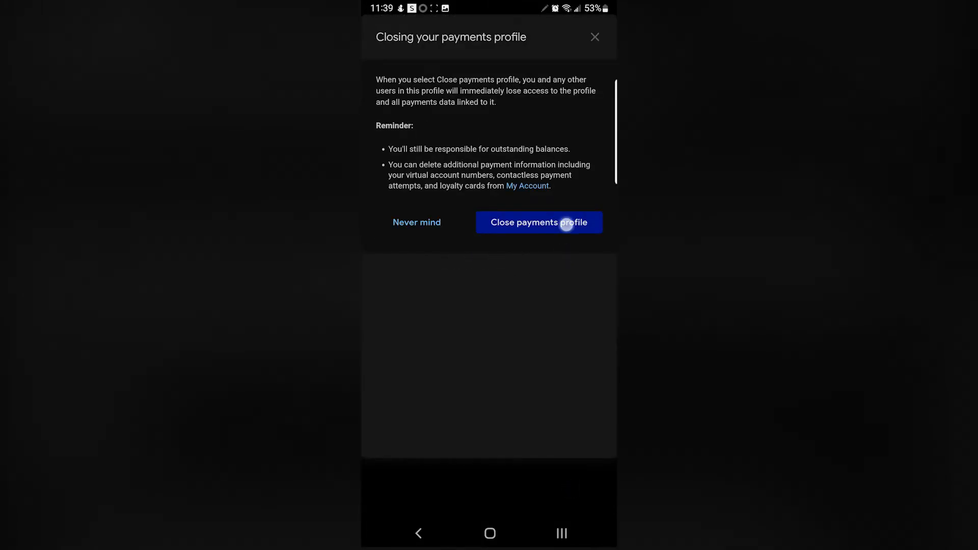
pyautogui.click(539, 222)
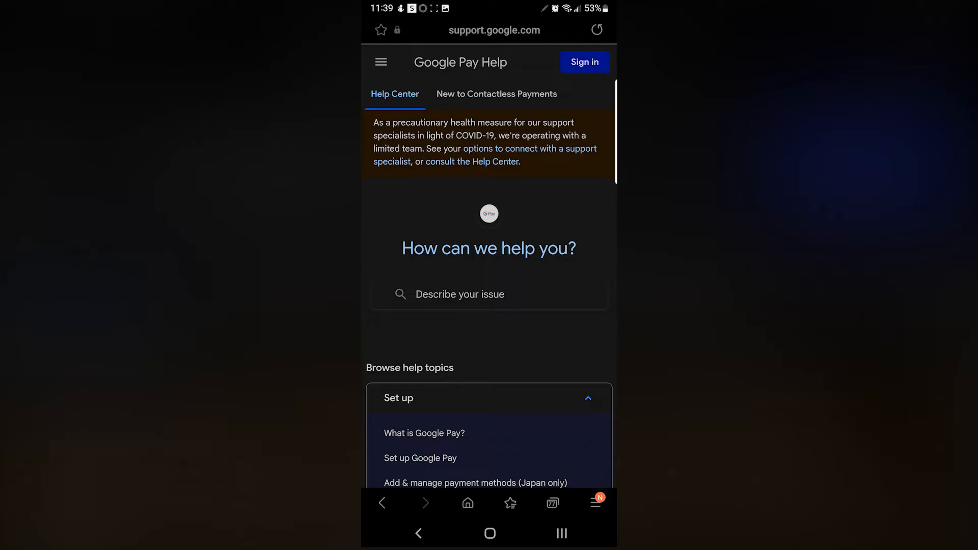
# - Return to the Play Store and view Payment methods showing the $7.81 balance
pyautogui.click(490, 533)
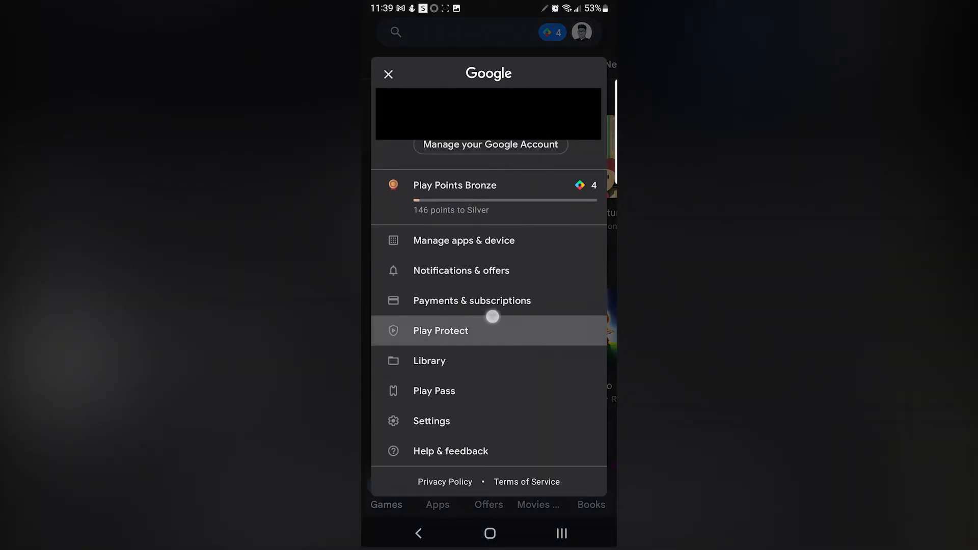
pyautogui.click(472, 300)
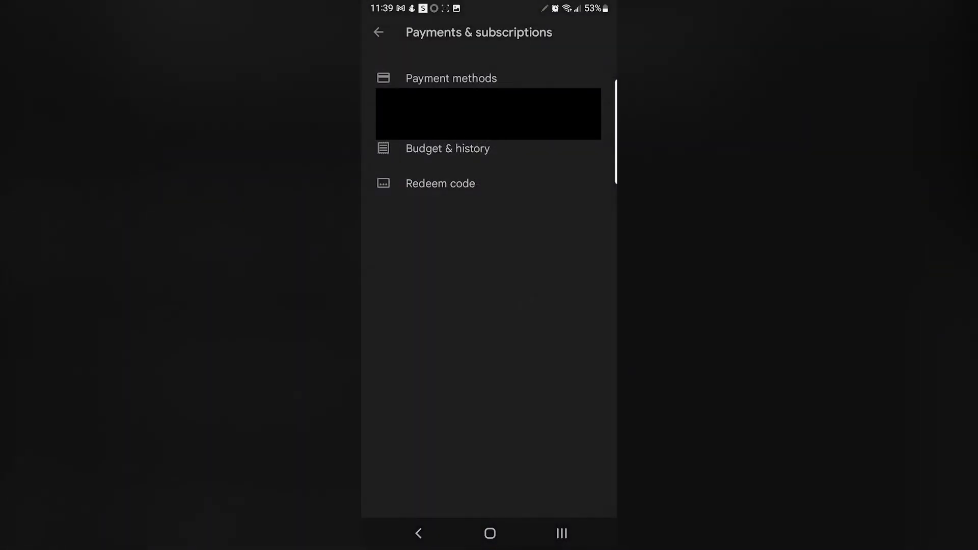
pyautogui.click(450, 78)
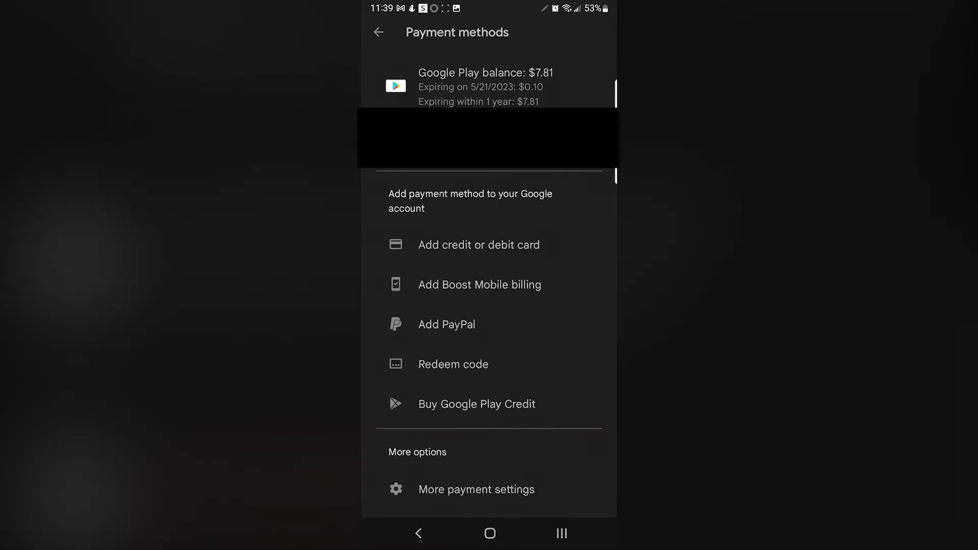